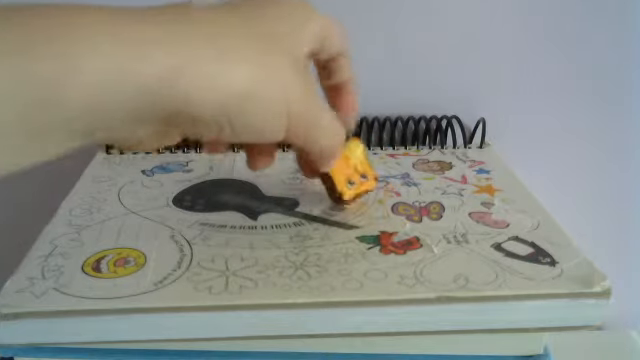
mouse_move(330, 170)
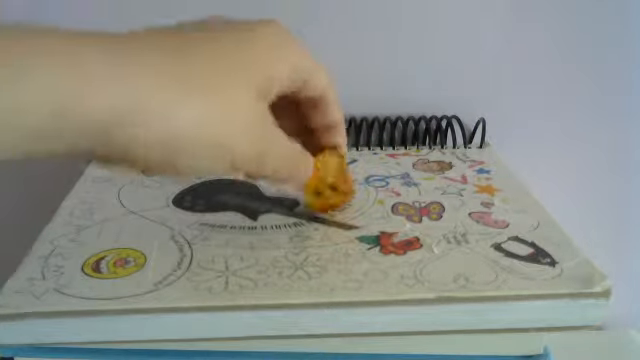